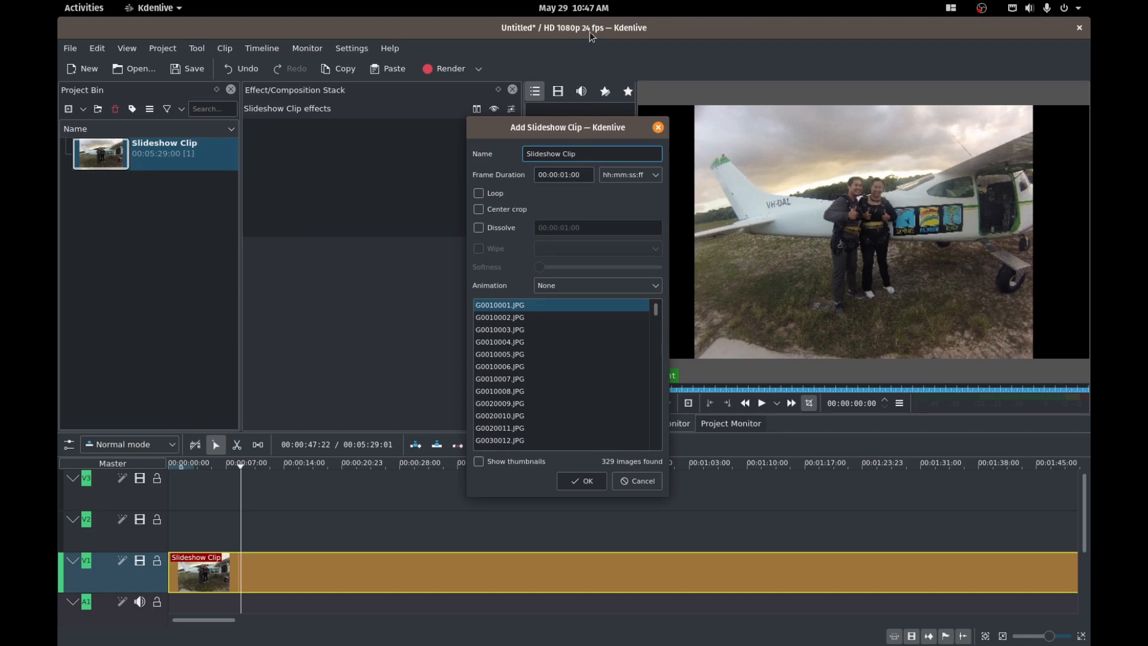
# Step: Enable a 12-frame Dissolve between slideshow images and set the animation to Pan
pyautogui.click(581, 481)
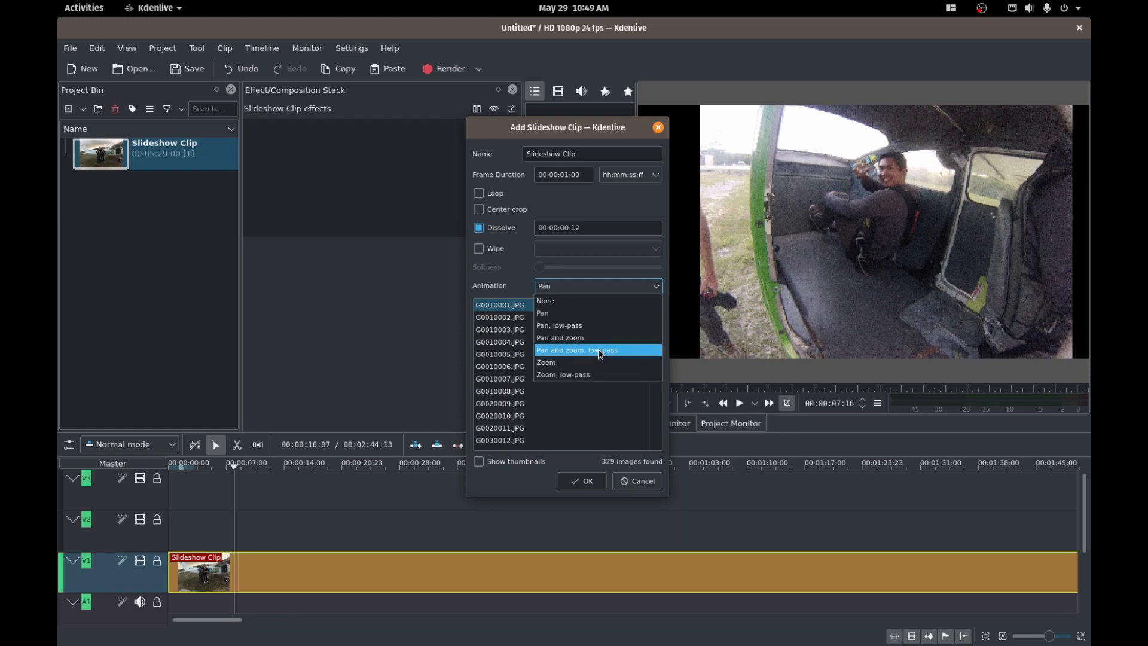
pyautogui.click(581, 481)
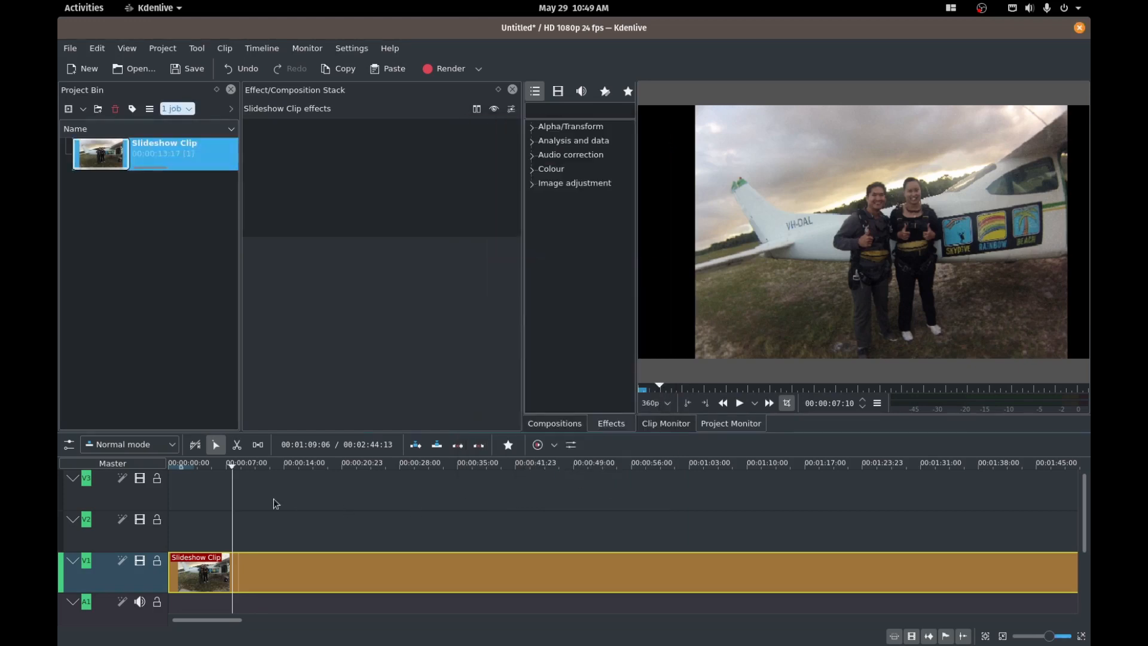